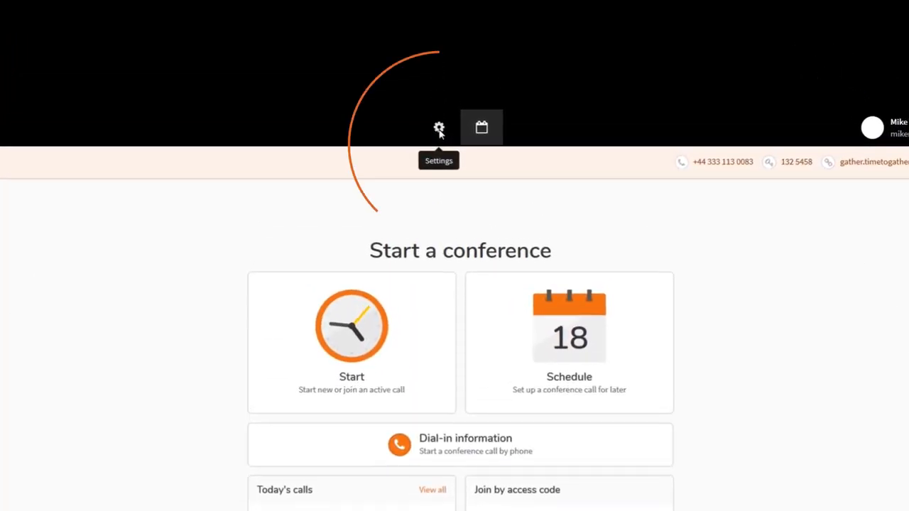
Upload 'Profile Photo' on the Settings 'Your picture' page so it starts processing
click(438, 128)
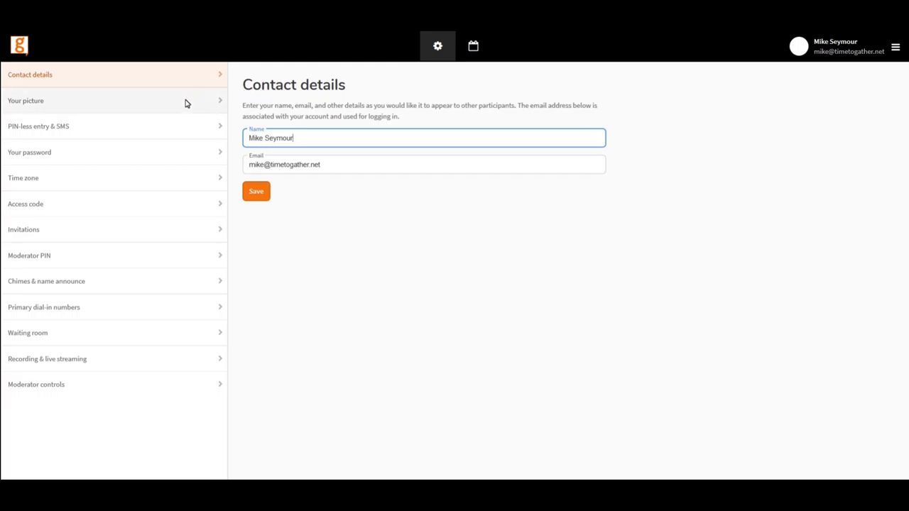
click(26, 100)
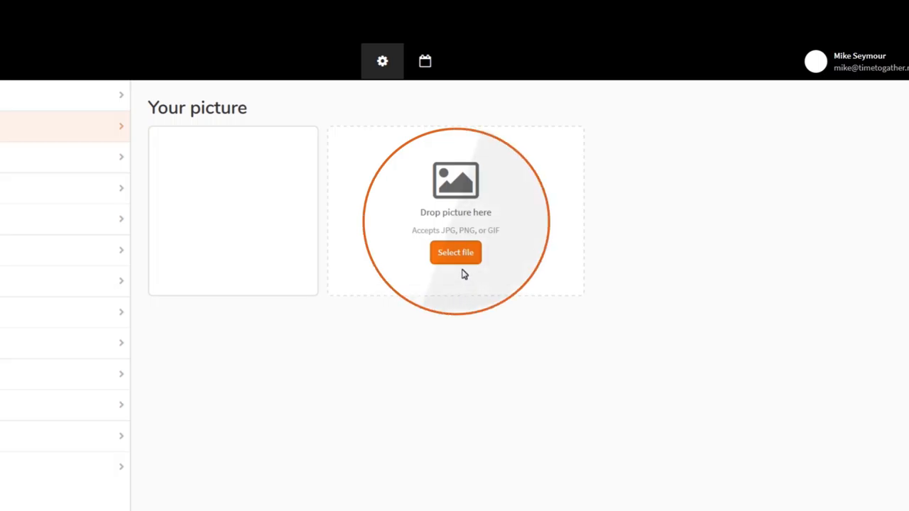
click(455, 252)
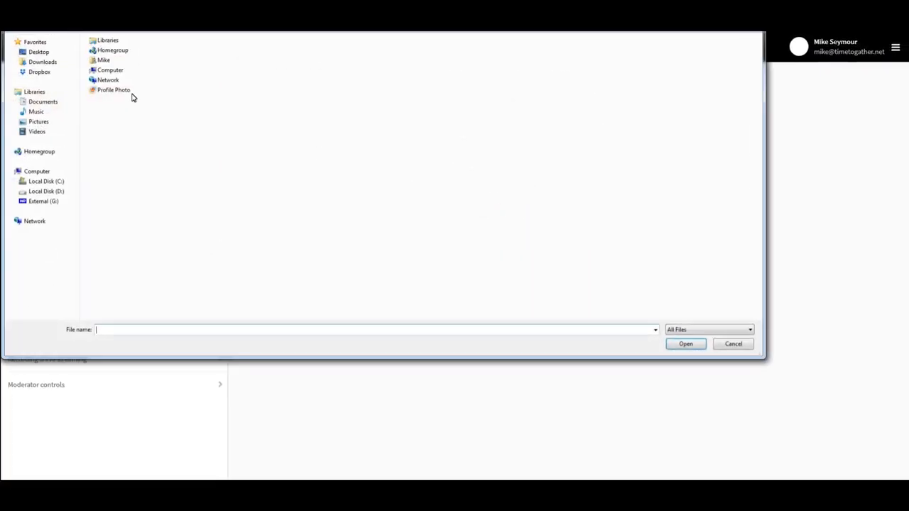
click(685, 344)
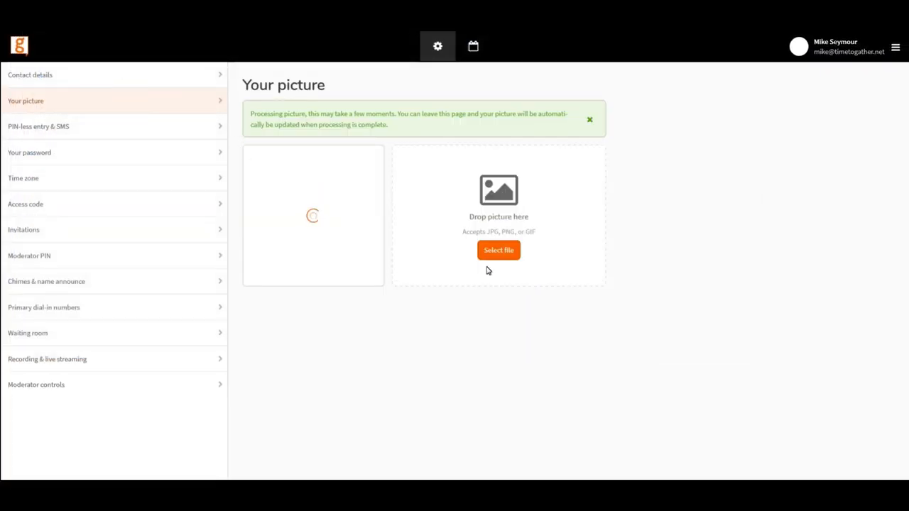
mouse_move(543, 307)
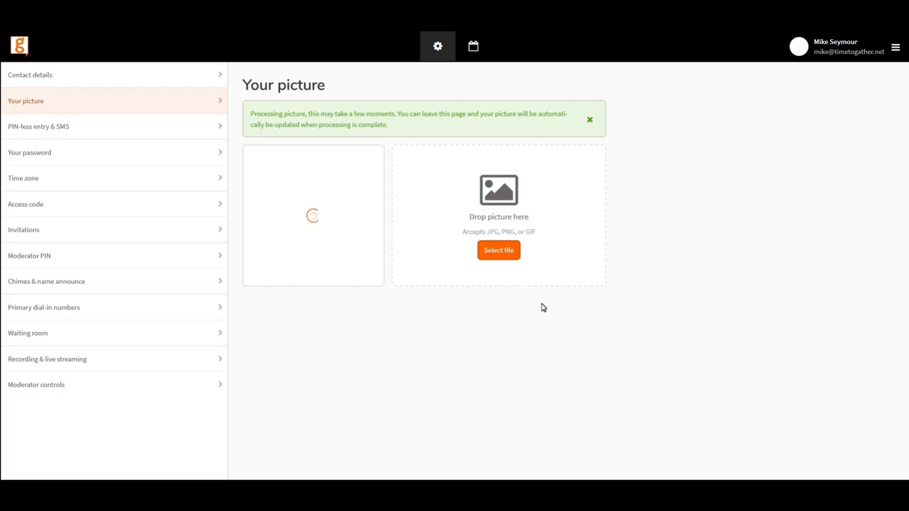